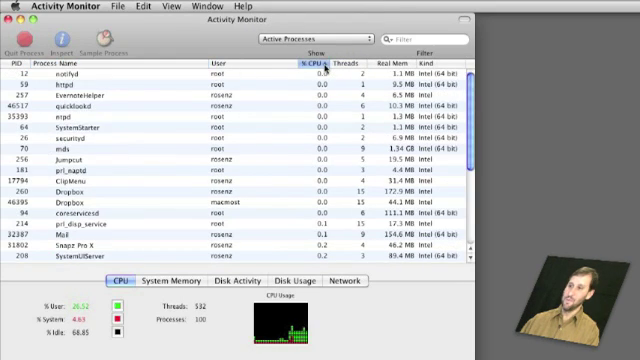
Show all running processes sorted by CPU usage in Activity Monitor.
click(312, 62)
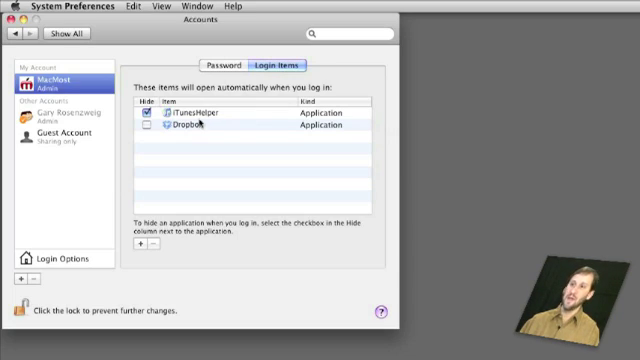
mouse_move(190, 112)
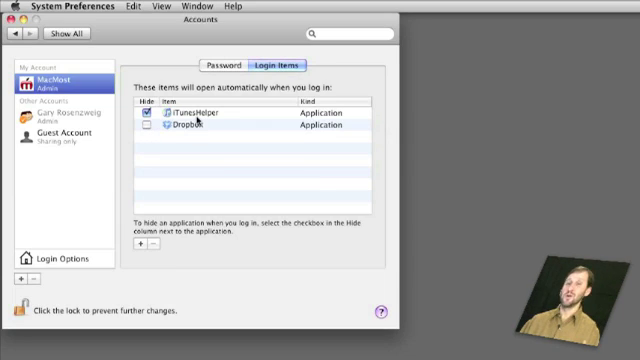
mouse_move(196, 116)
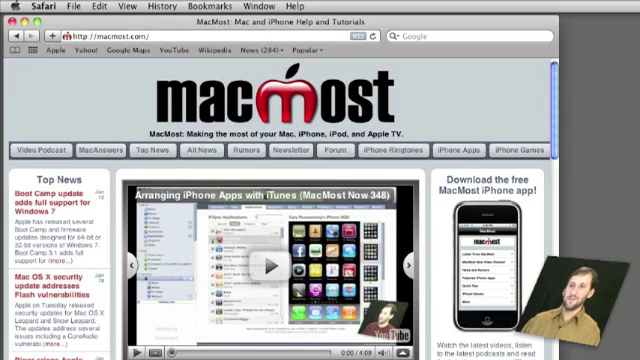
Switch from Safari to a Finder window showing the user Library.
click(20, 4)
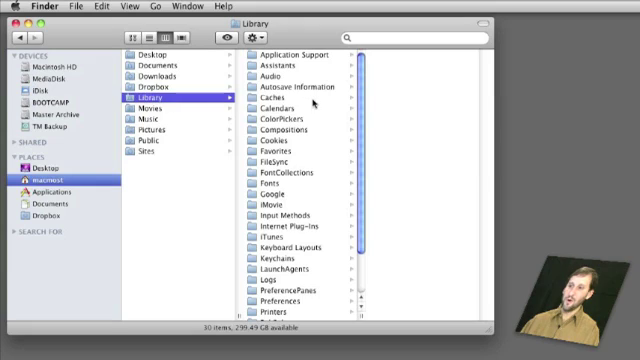
Browse the Library's Caches folder and then show the Preferences folder's plist files.
click(300, 98)
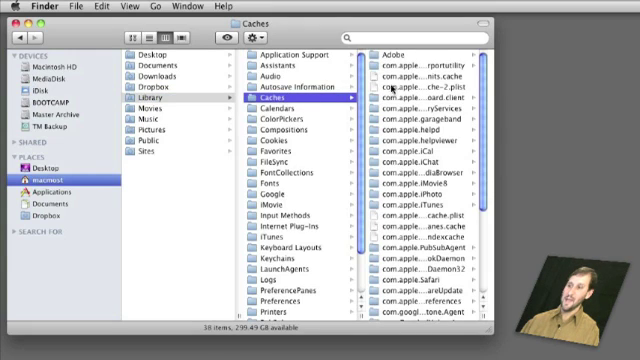
scroll(down, 3)
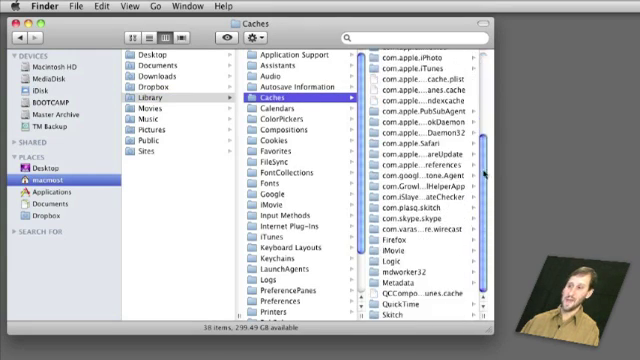
scroll(up, 3)
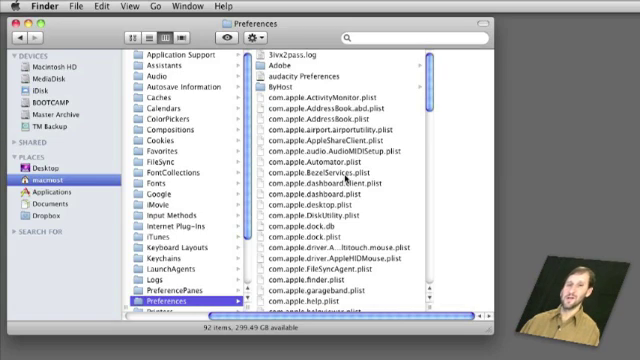
mouse_move(344, 172)
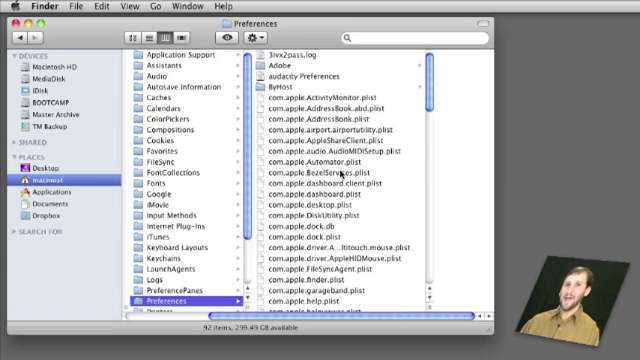